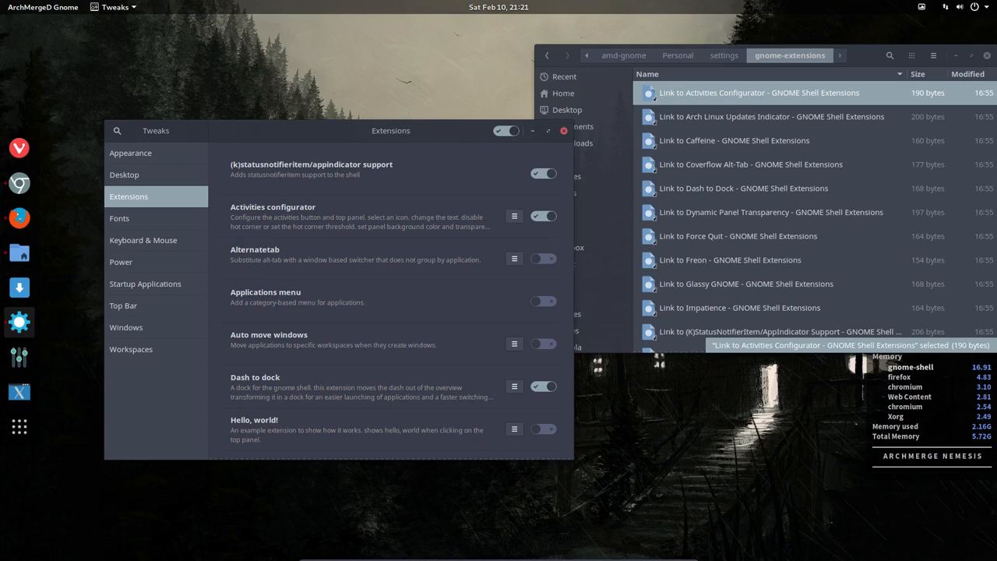
pyautogui.moveTo(341, 138)
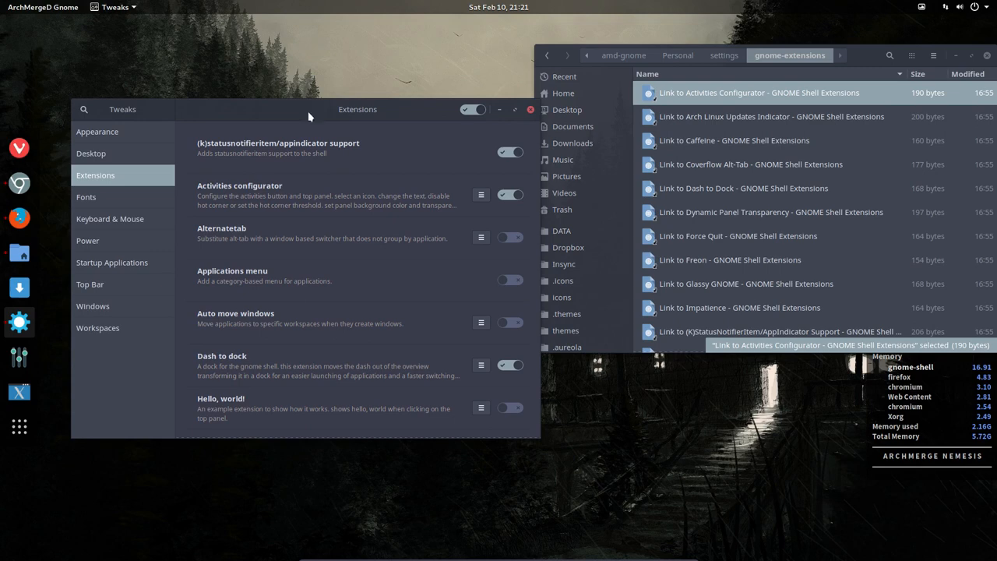
pyautogui.moveTo(764, 125)
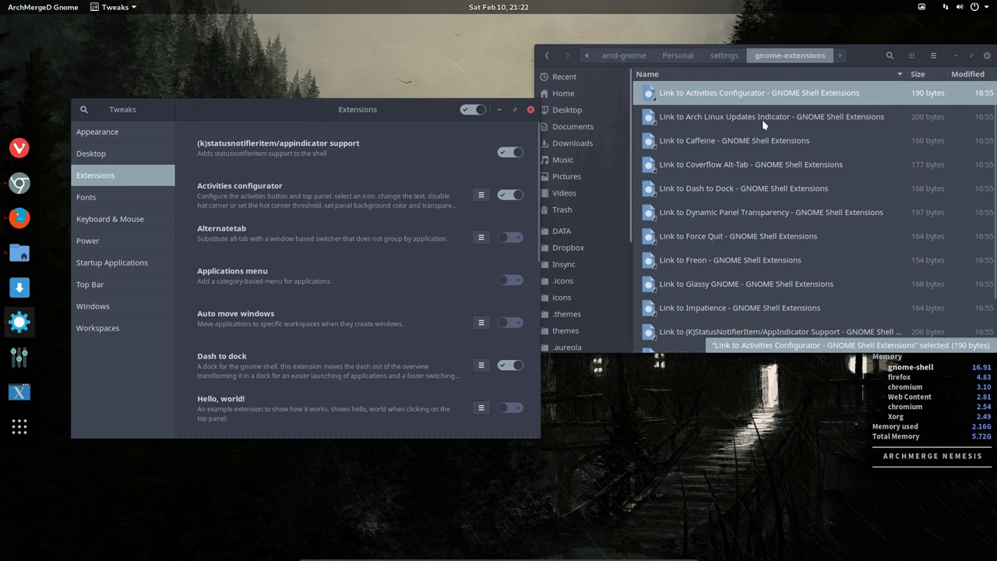
# Open 'Link to Arch Linux Updates Indicator - GNOME Shell Extensions' from Files in Firefox.
pyautogui.click(771, 116)
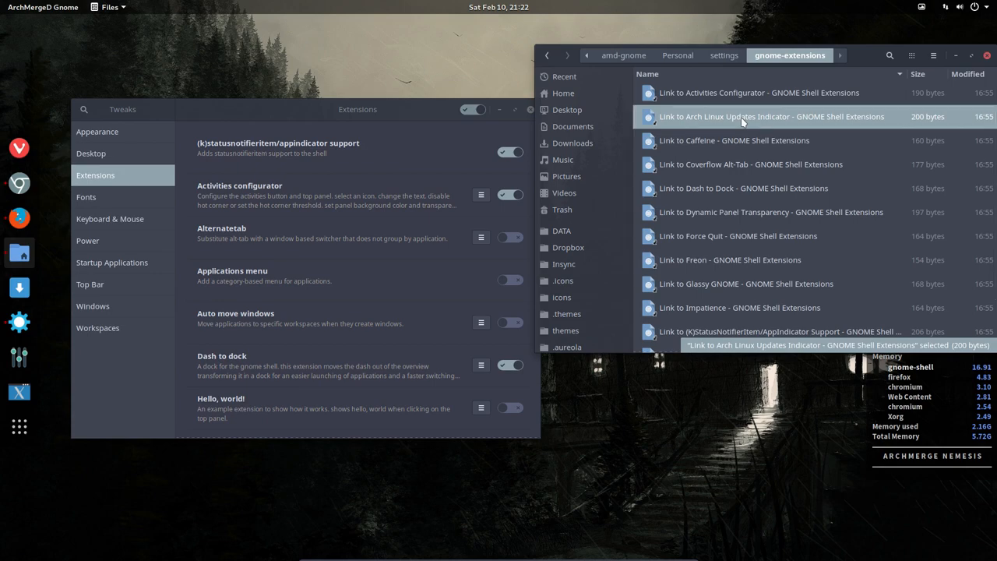
pyautogui.doubleClick(771, 116)
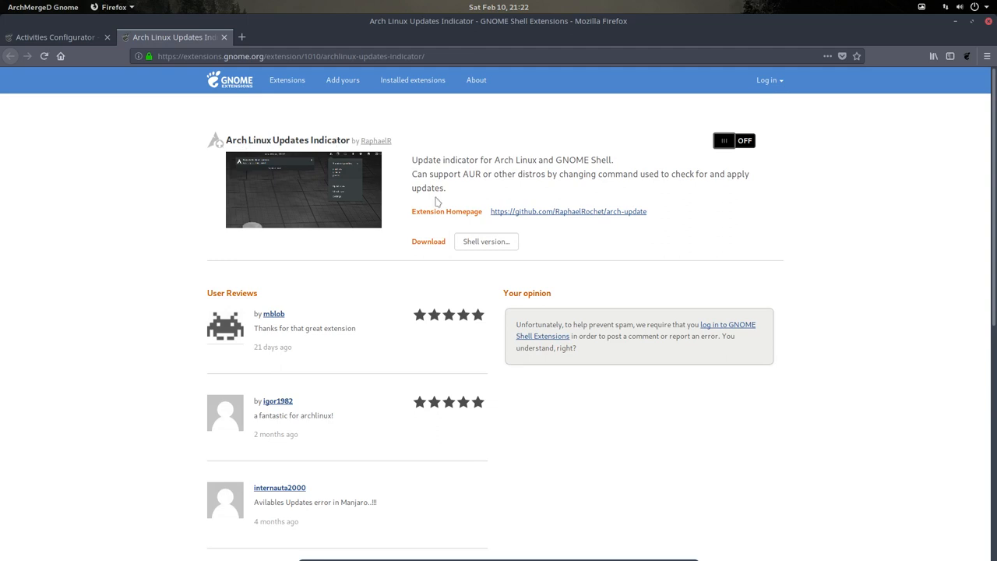
# Switch the Arch Linux Updates Indicator extension on at extensions.gnome.org to install it.
pyautogui.click(733, 140)
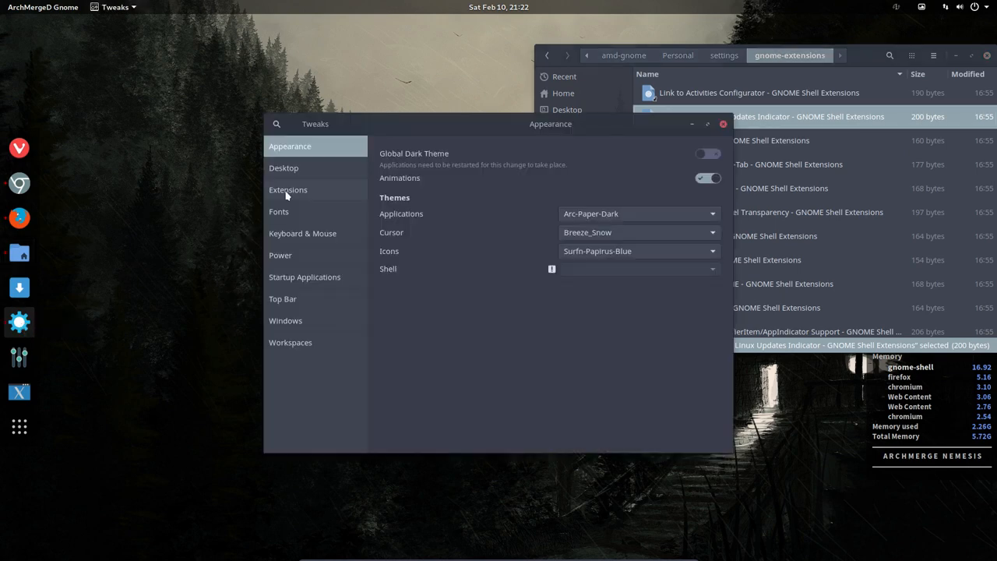
# Check in Tweaks' Extensions list that Arch Linux Updates Indicator is enabled.
pyautogui.click(287, 190)
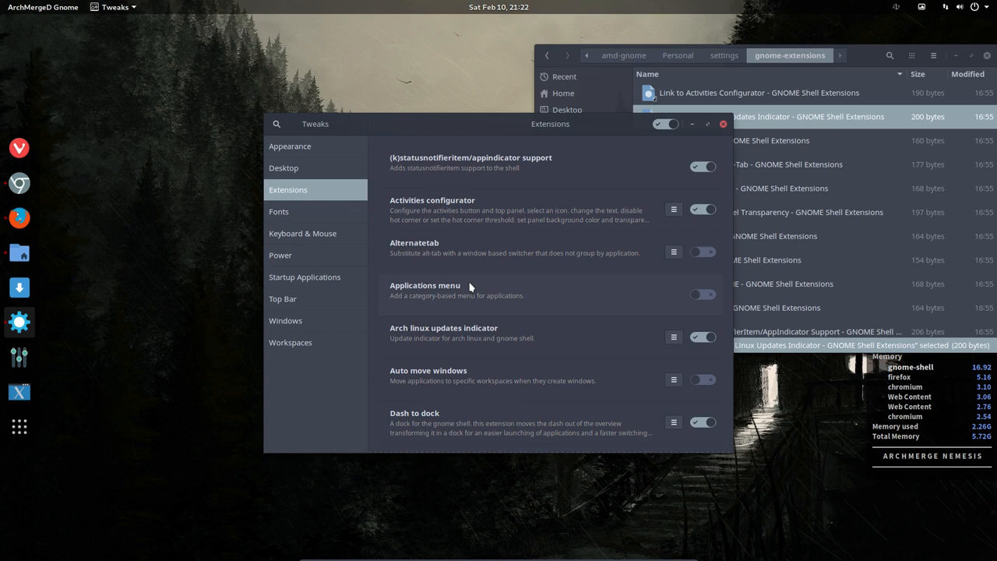
pyautogui.scroll(-3)
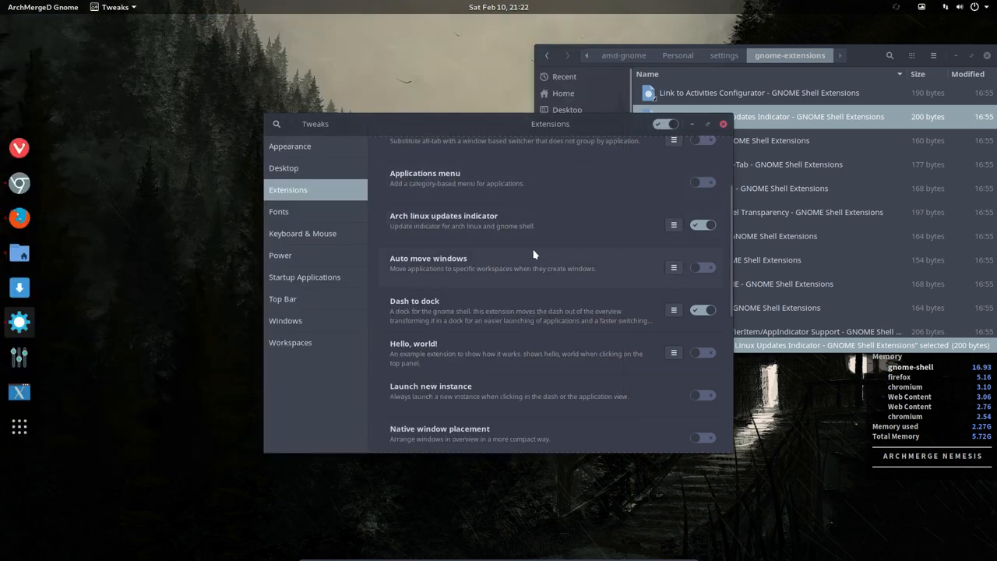
pyautogui.moveTo(569, 225)
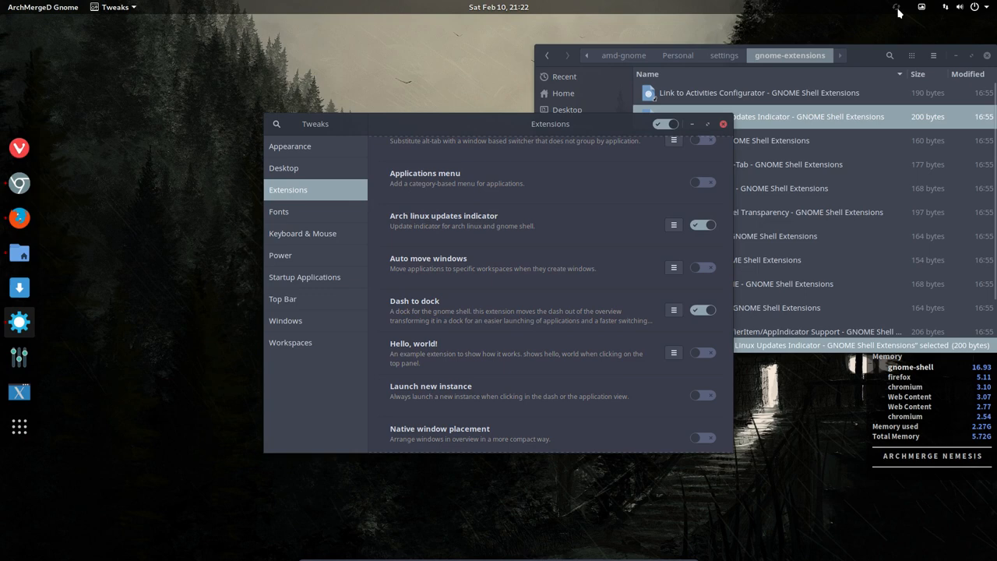
# Open Settings from the updates indicator's top-bar menu.
pyautogui.click(896, 7)
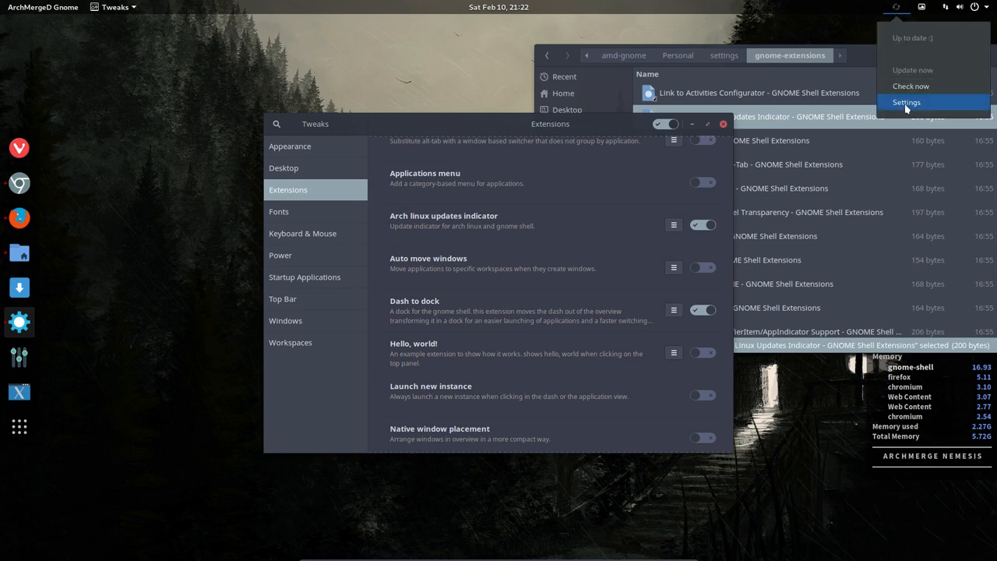
pyautogui.click(905, 102)
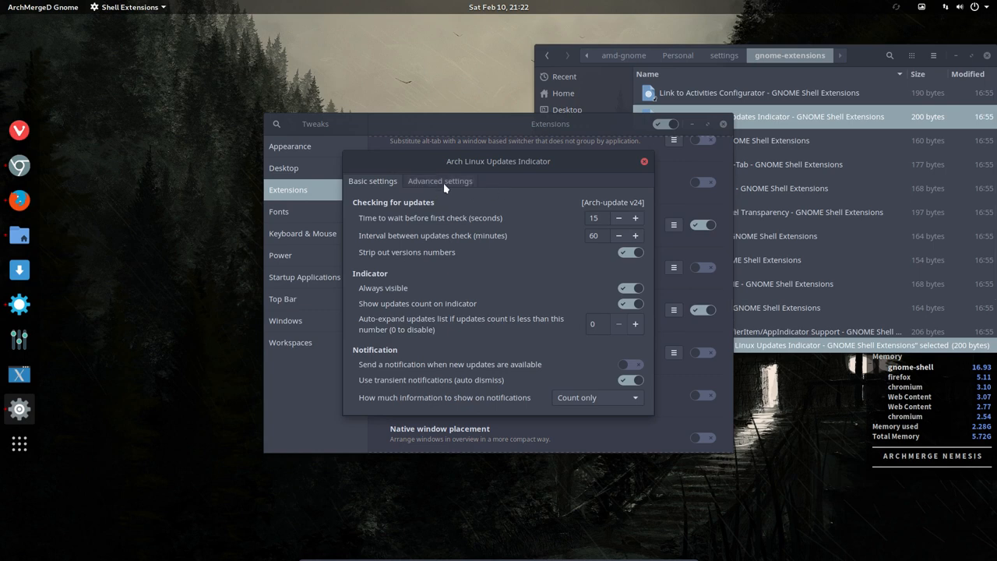
# View the Advanced settings tab, close the dialog, and move Tweaks to the upper left.
pyautogui.click(439, 180)
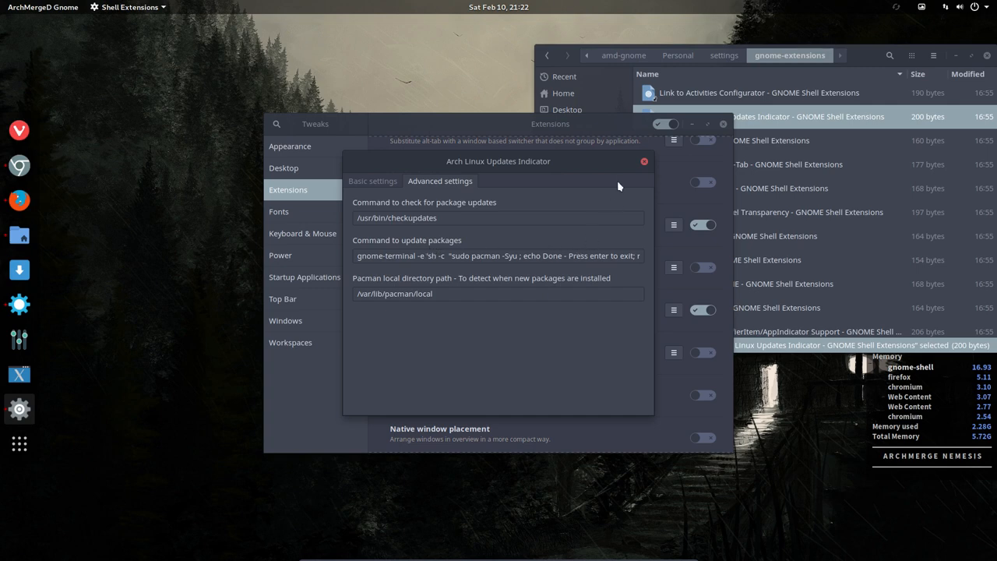
pyautogui.click(644, 161)
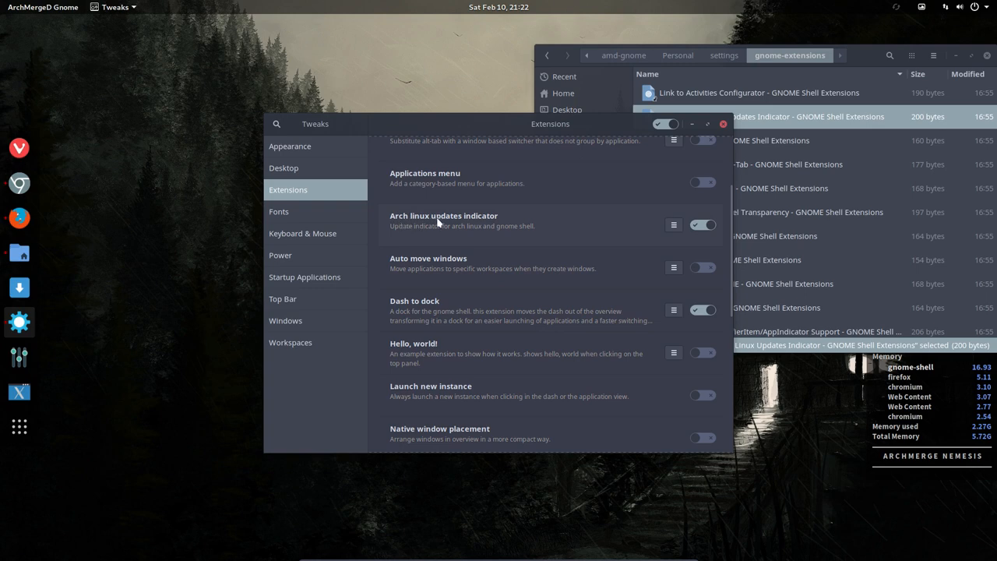
pyautogui.moveTo(550, 123); pyautogui.dragTo(348, 74)
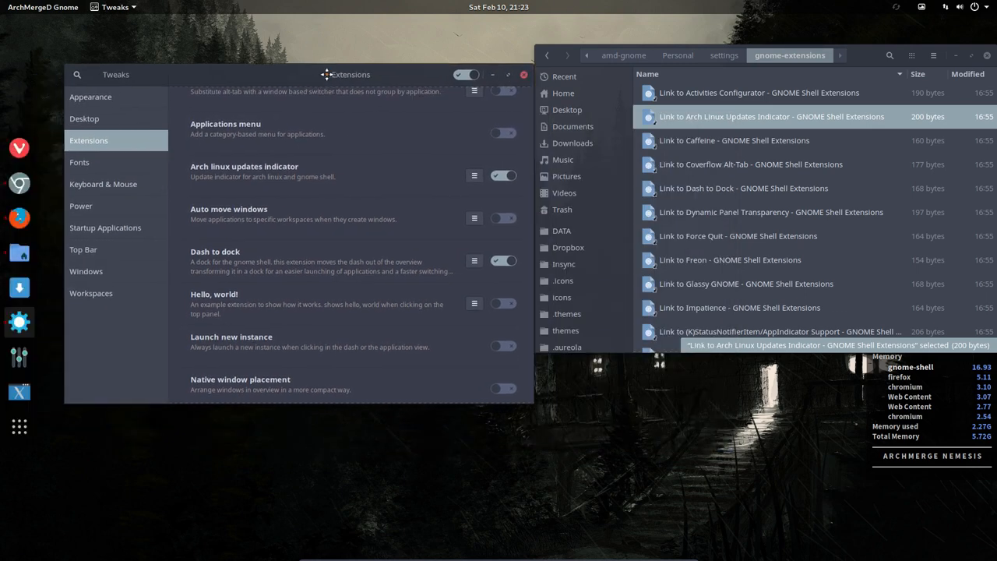